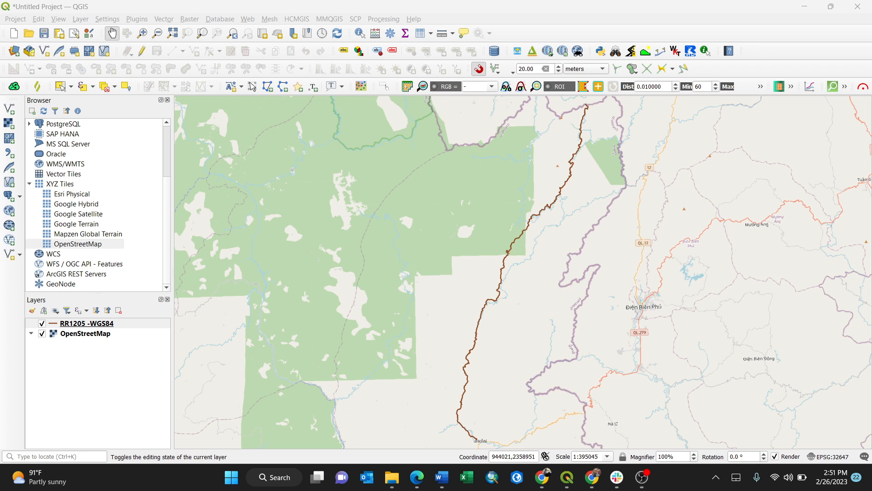
mouse_move(566, 476)
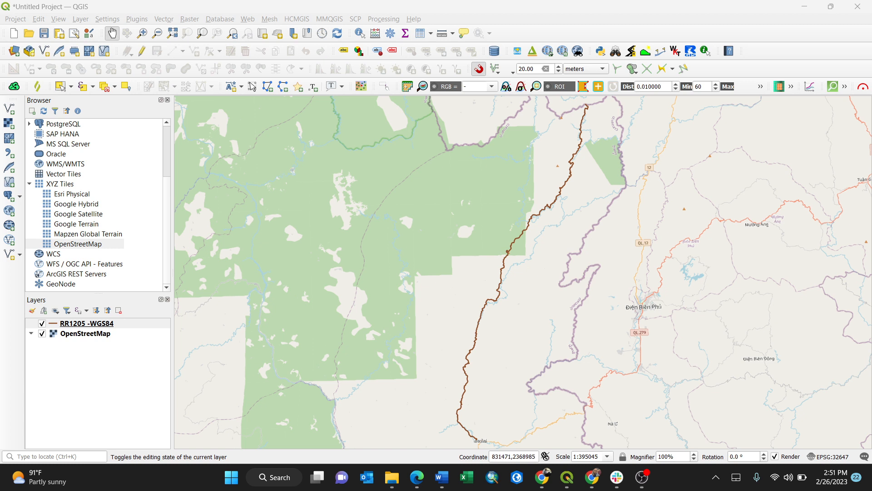
Step: Begin exporting RR1205 -WGS84 as an ESRI Shapefile and name the output file New Road
right_click(86, 323)
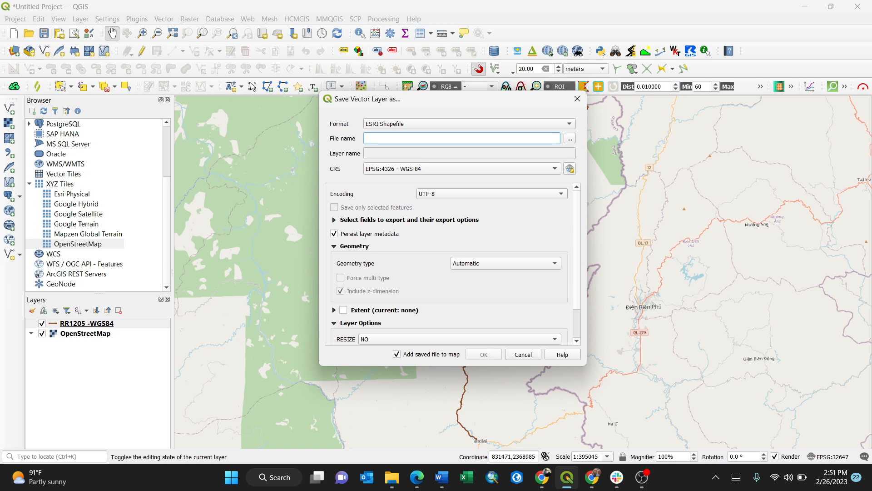
click(460, 138)
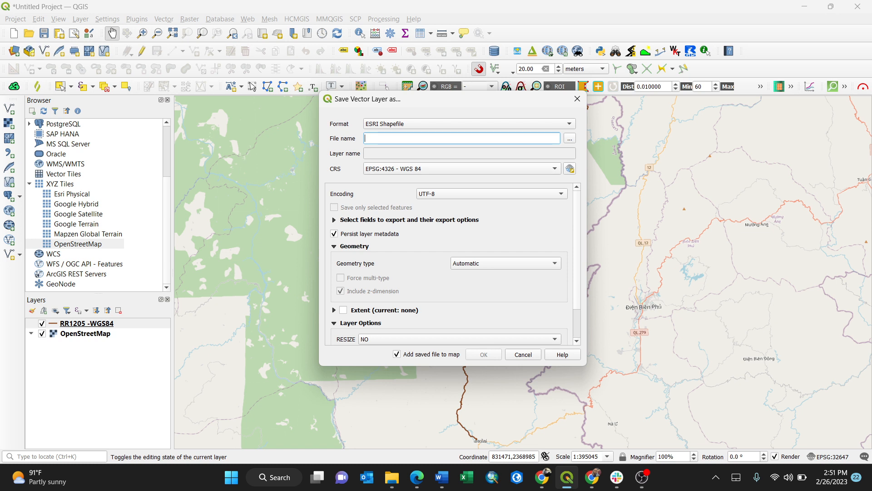
text(ddd)
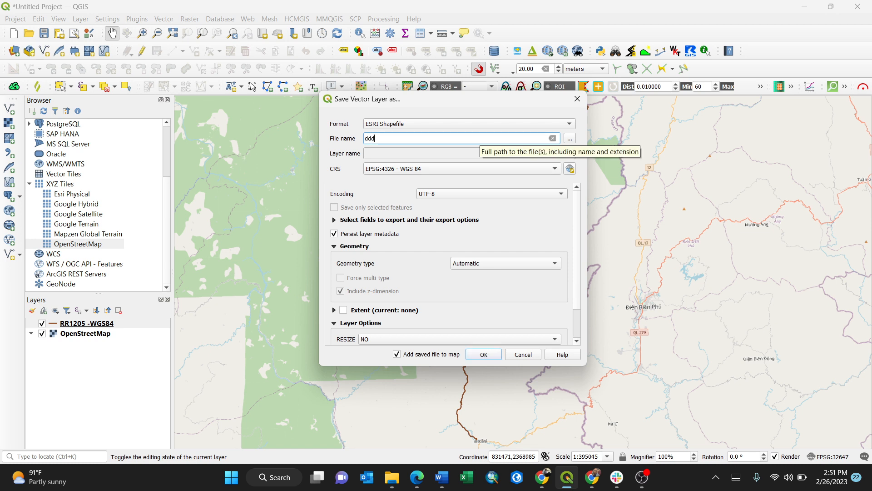
text(New)
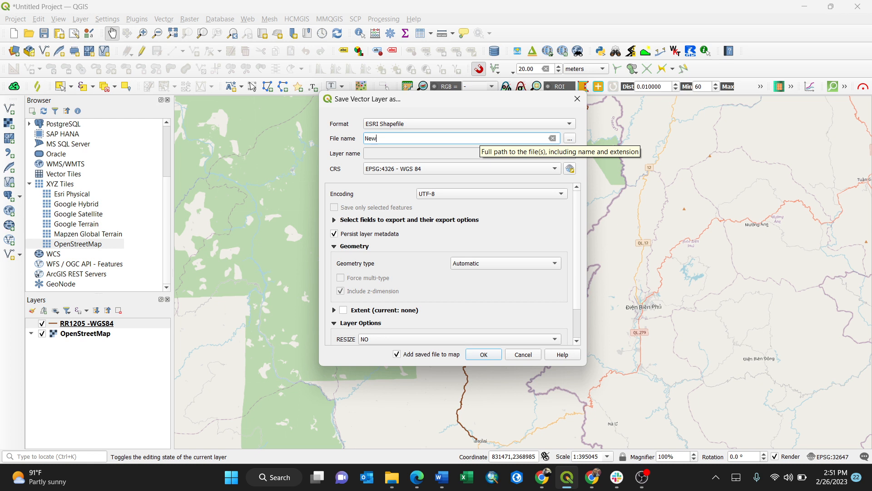
text(Road)
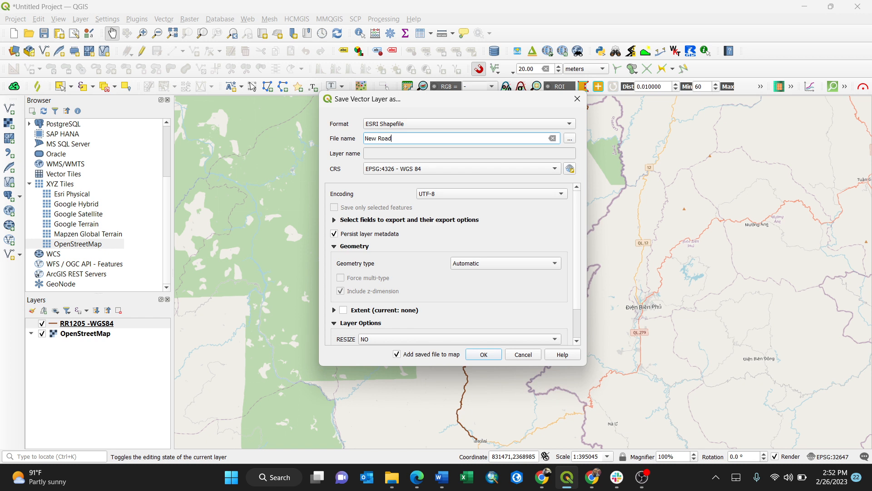
Step: Filter the CRS chooser to 48N to find WGS 84 / UTM zone 48N (EPSG:32648)
click(569, 168)
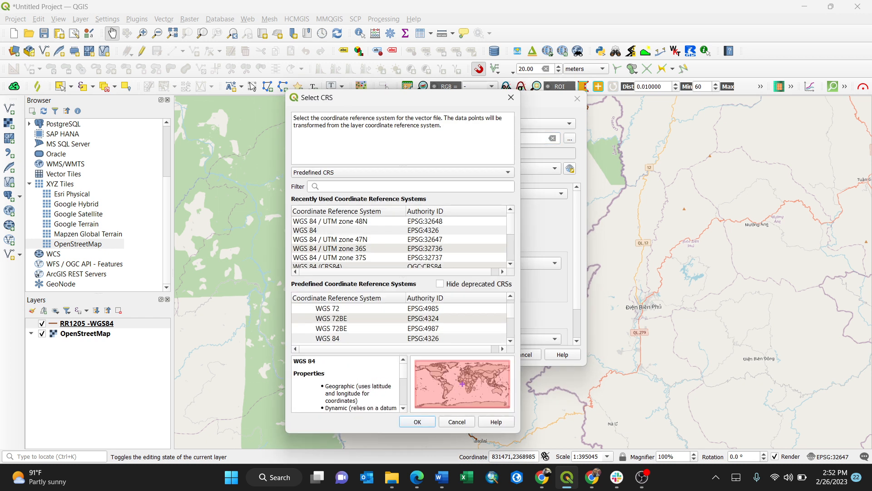
text(48)
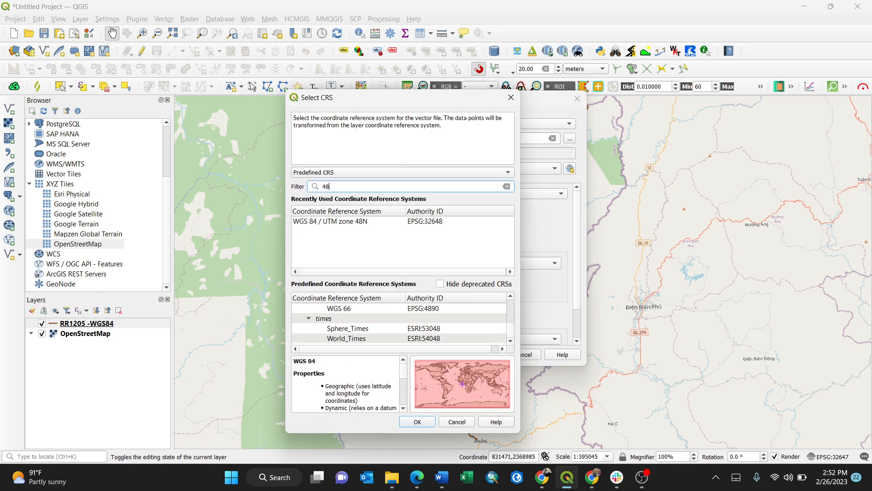
text(N)
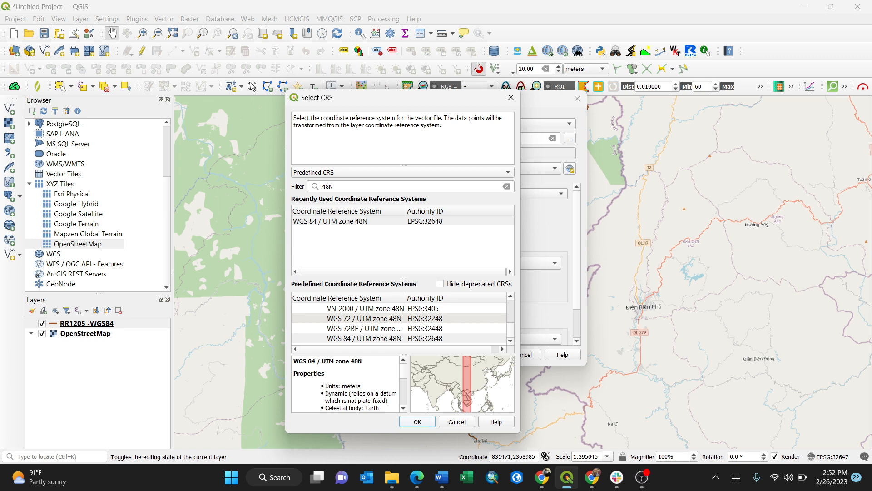
Step: Confirm WGS 84 / UTM zone 48N and run the export, adding New Road.shp to the layers
click(416, 421)
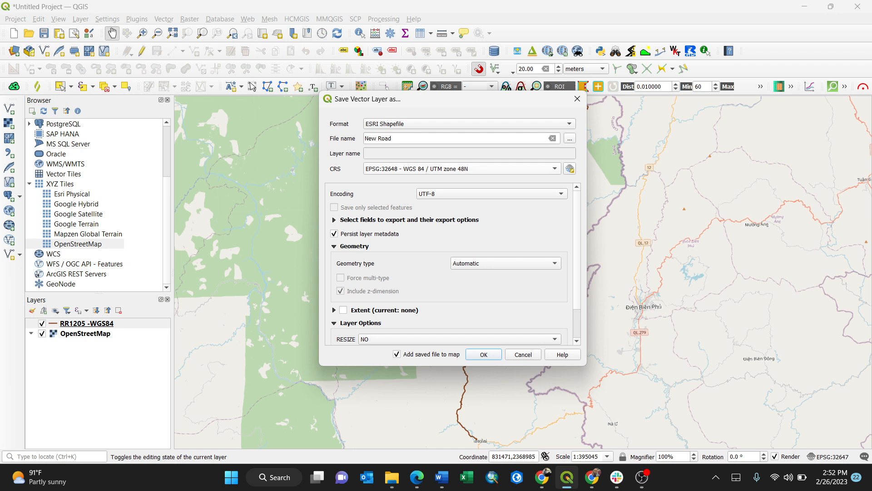
scroll(down, 3)
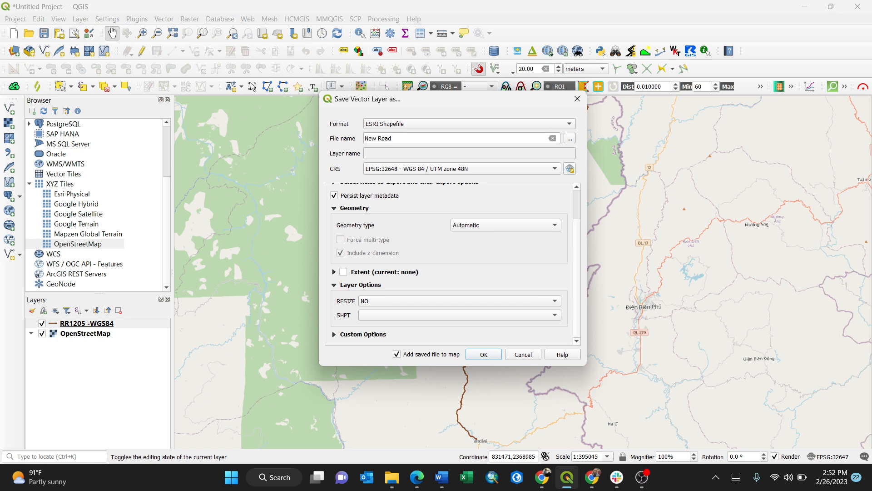
click(569, 139)
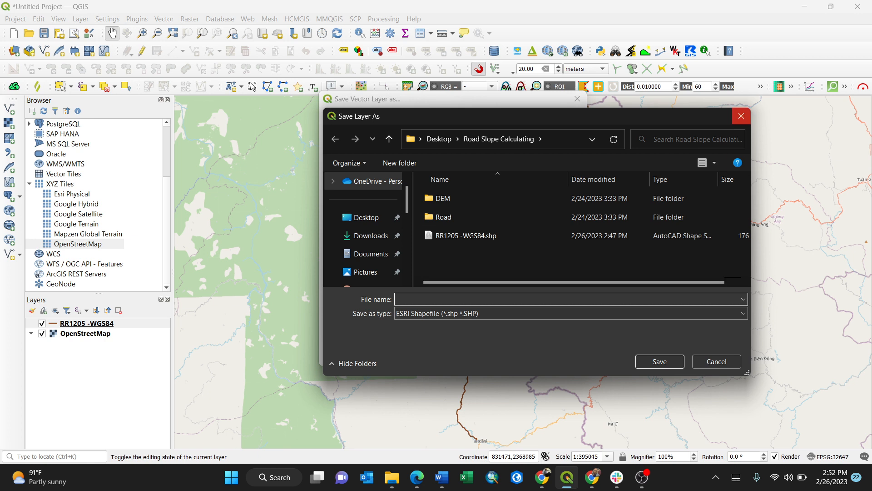
click(658, 361)
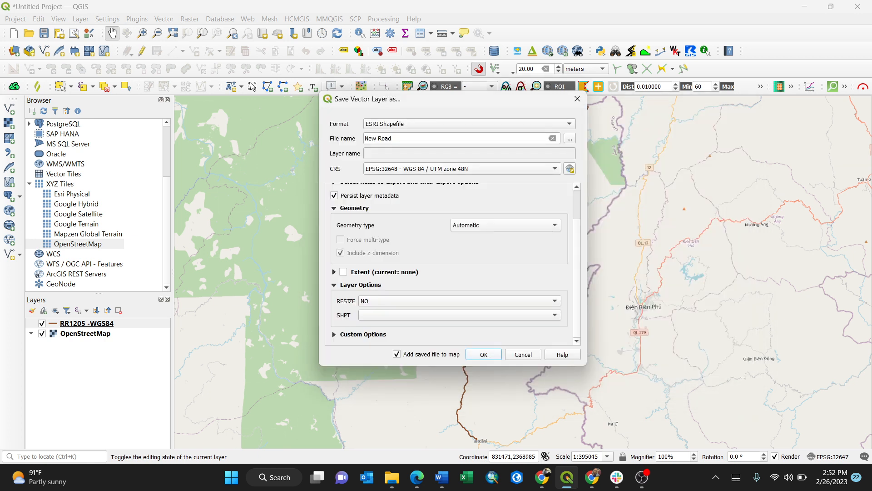
click(482, 354)
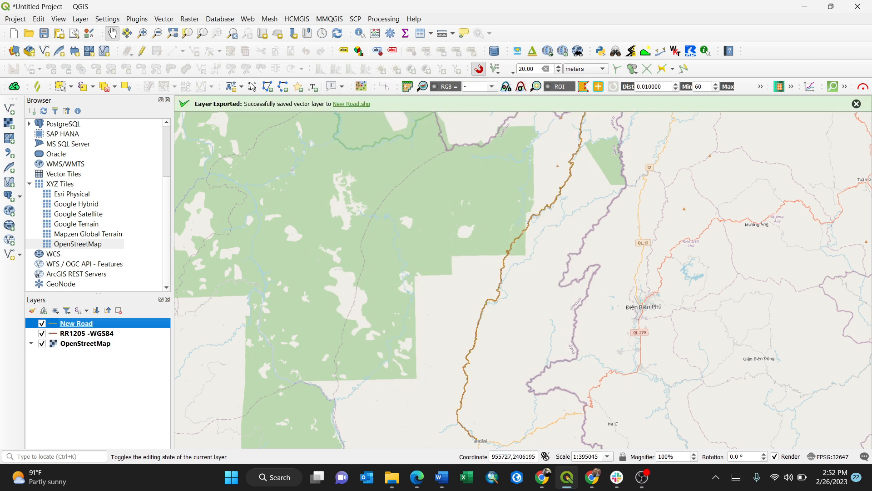
Step: Dismiss the success message and view New Road's properties confirming EPSG:32648 WGS 84 / UTM zone 48N
click(855, 103)
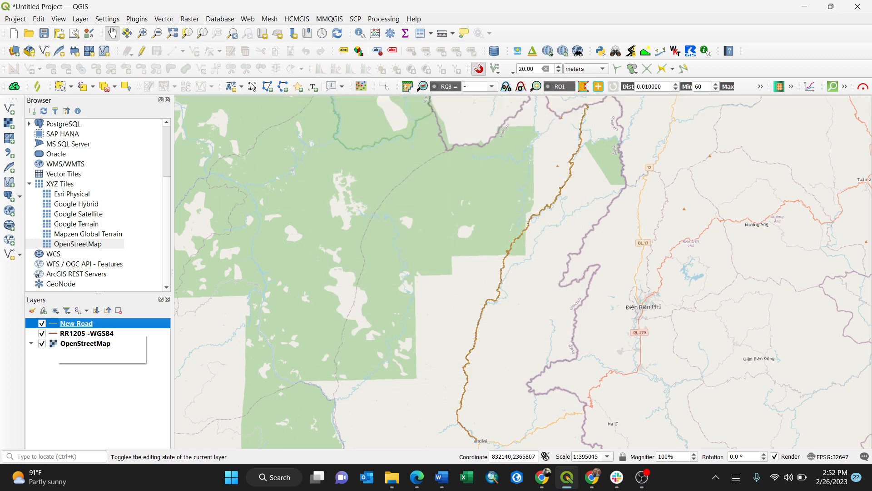
mouse_move(86, 334)
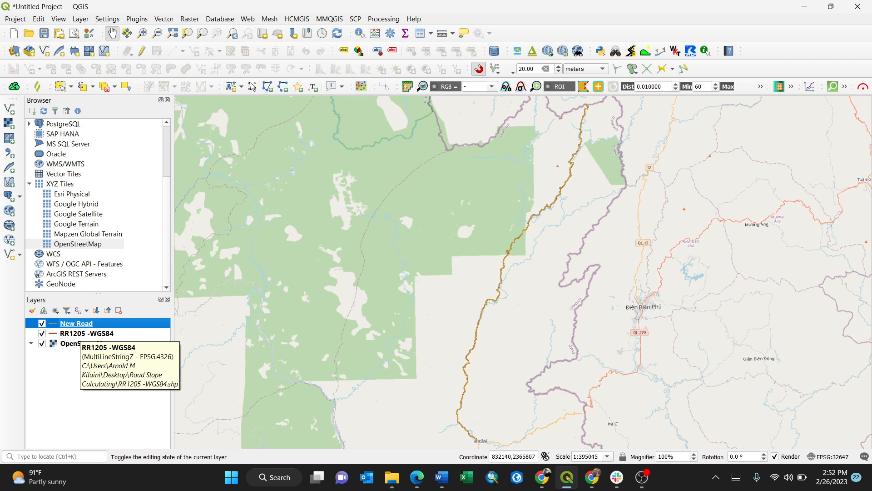
click(87, 333)
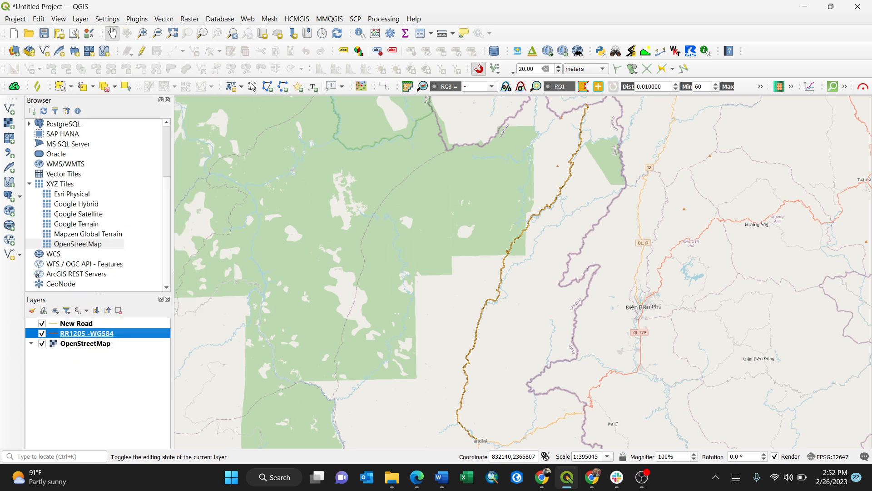
double_click(86, 332)
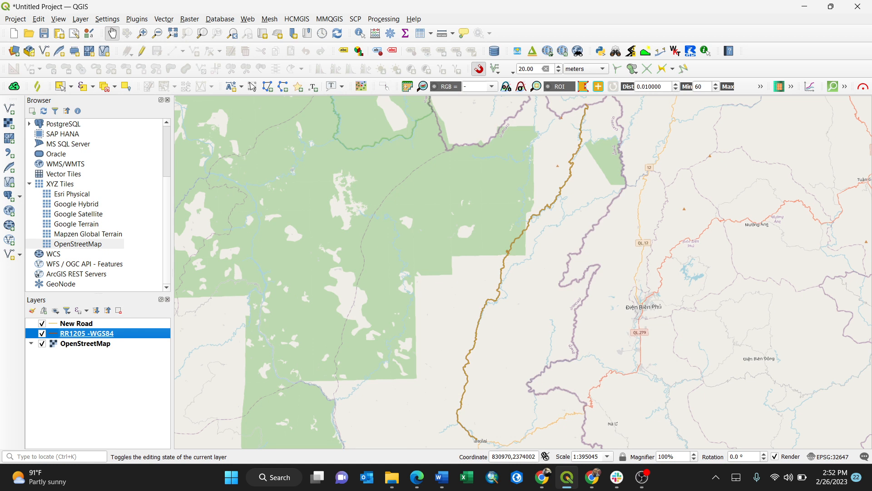
right_click(77, 323)
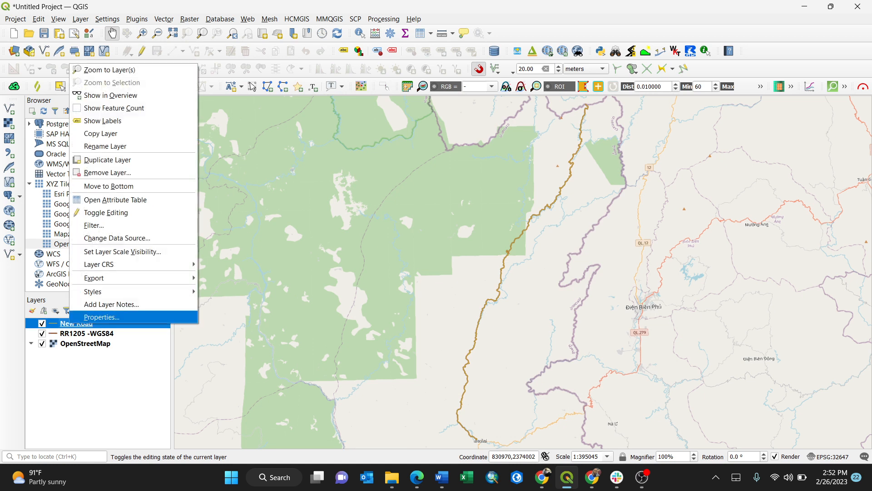
click(101, 316)
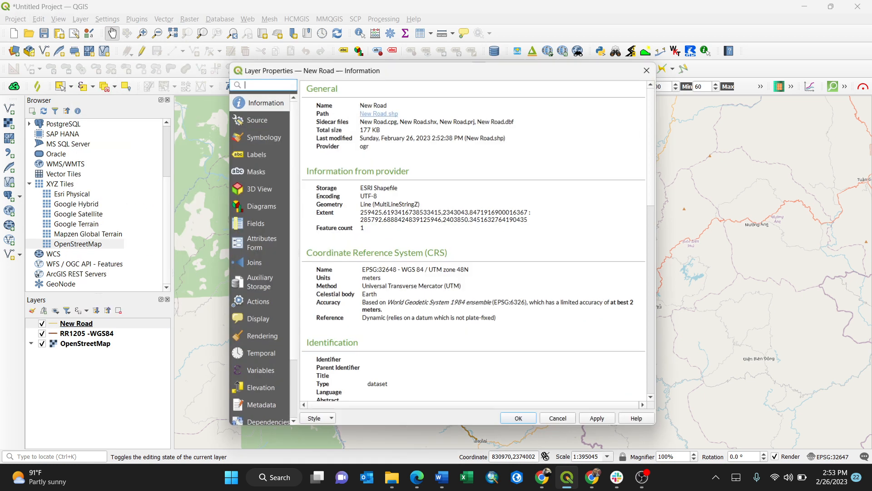